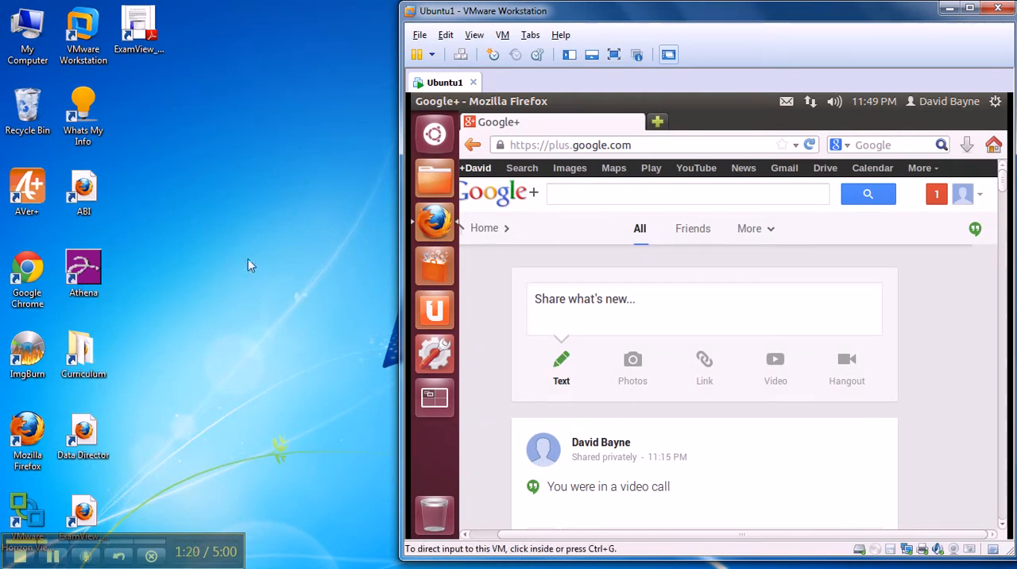
mouse_move(227, 239)
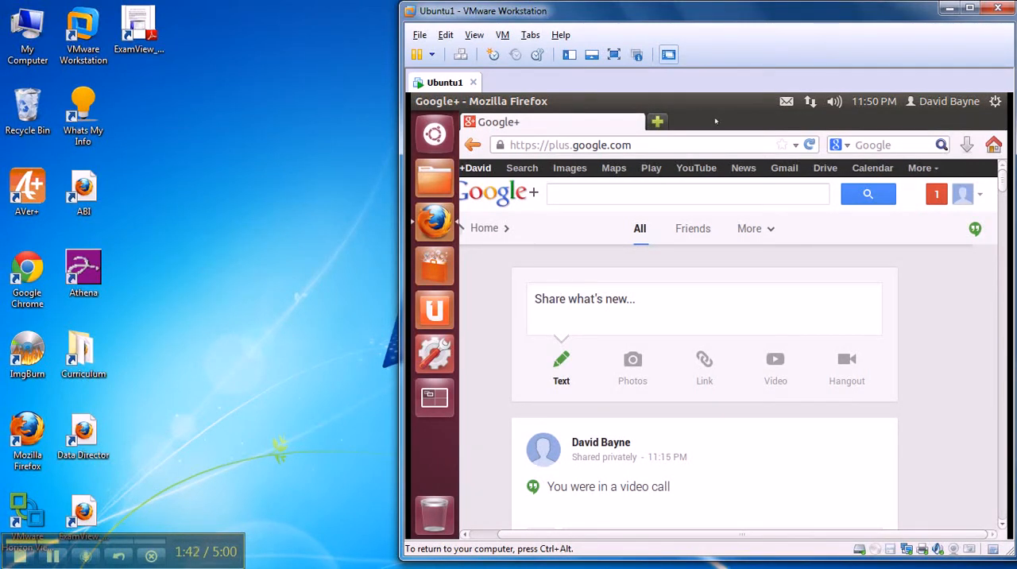
mouse_move(434, 221)
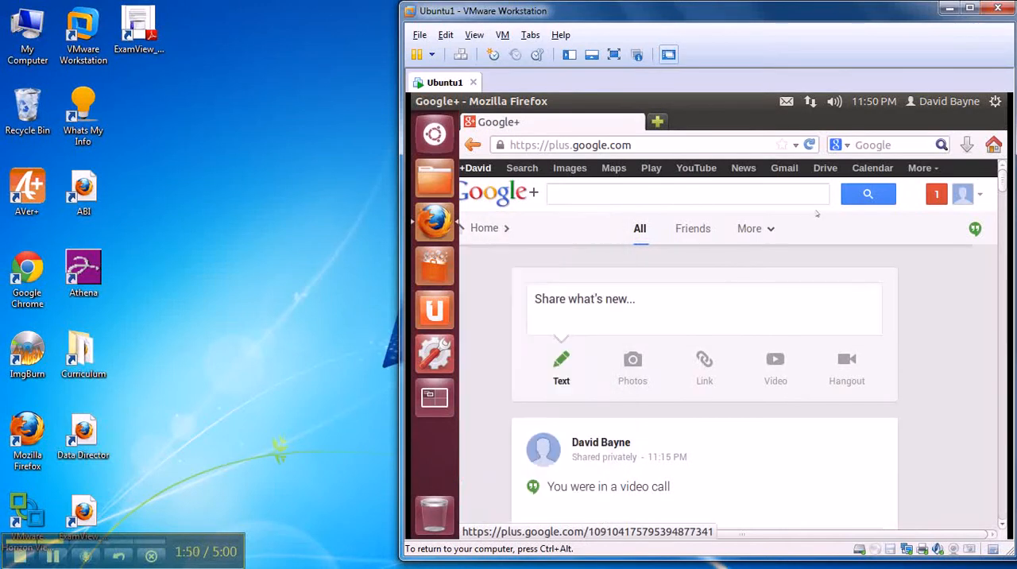
mouse_move(974, 187)
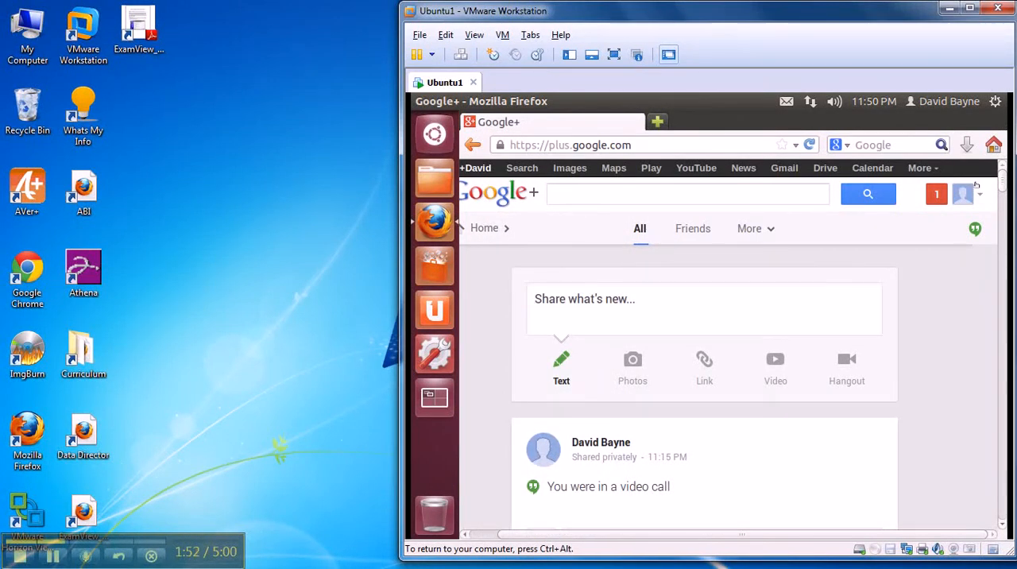
- Switch Google+ in the VM's Firefox to the Hangouts On Air page and scroll its listings
left_click(964, 194)
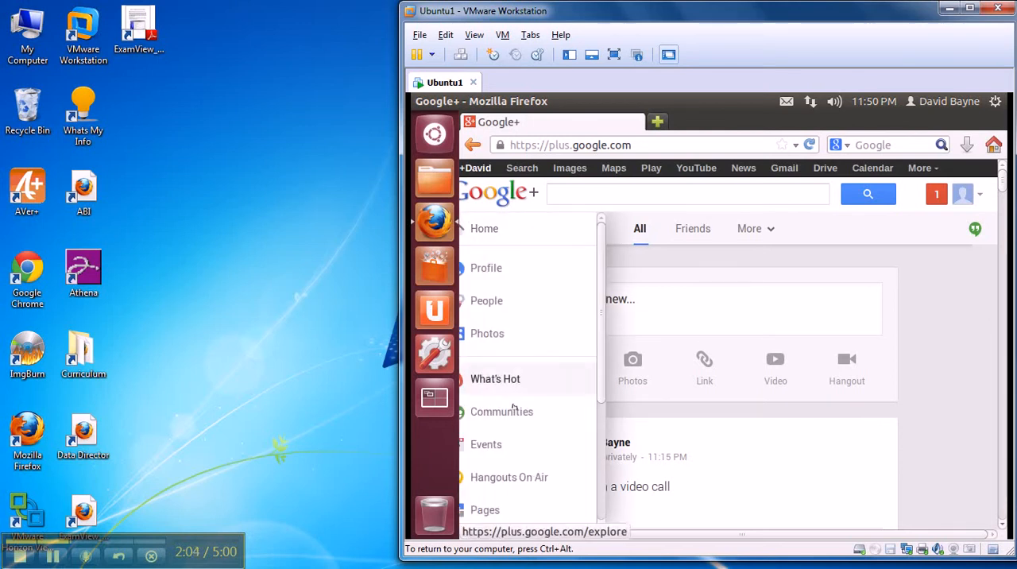
left_click(508, 477)
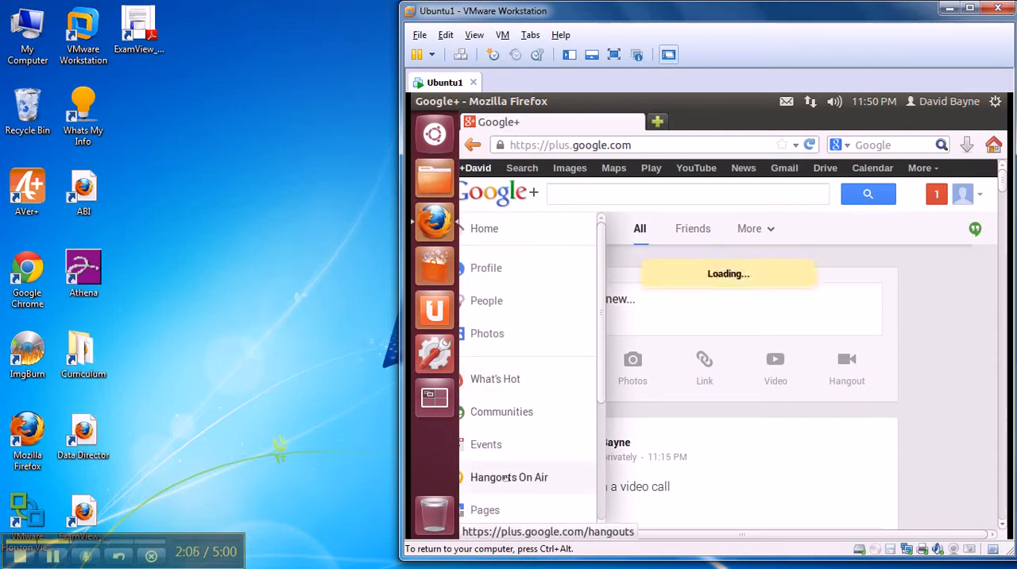
left_click(508, 477)
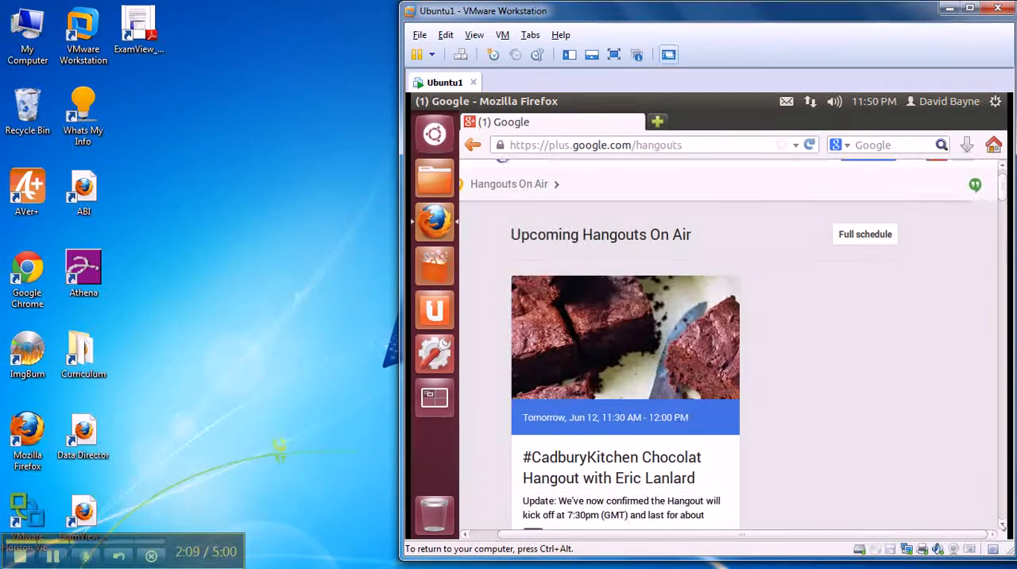
scroll("down", 3)
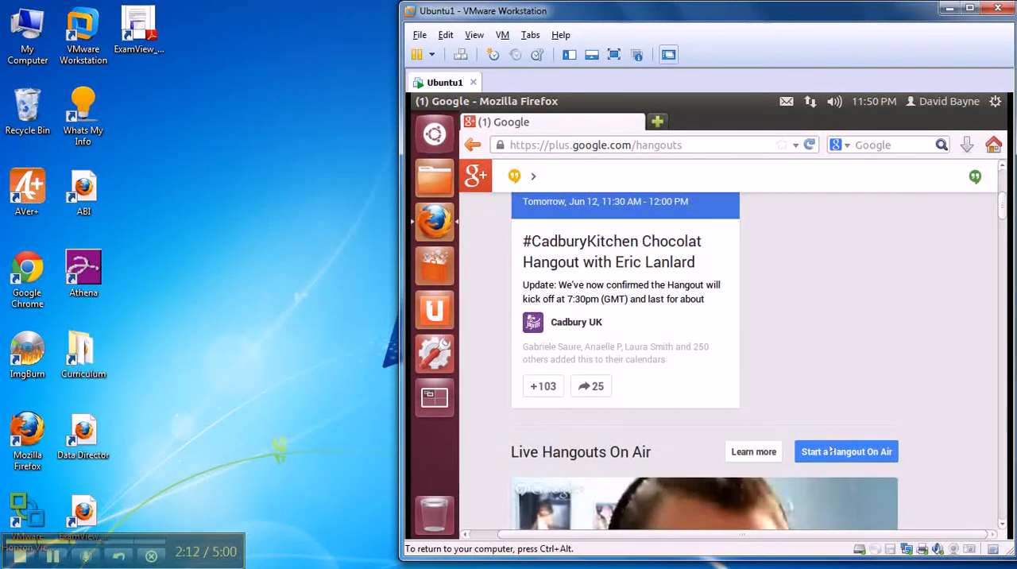
- Name the new Hangout On Air 'VM Hangout on Air' and launch the broadcast
left_click(846, 452)
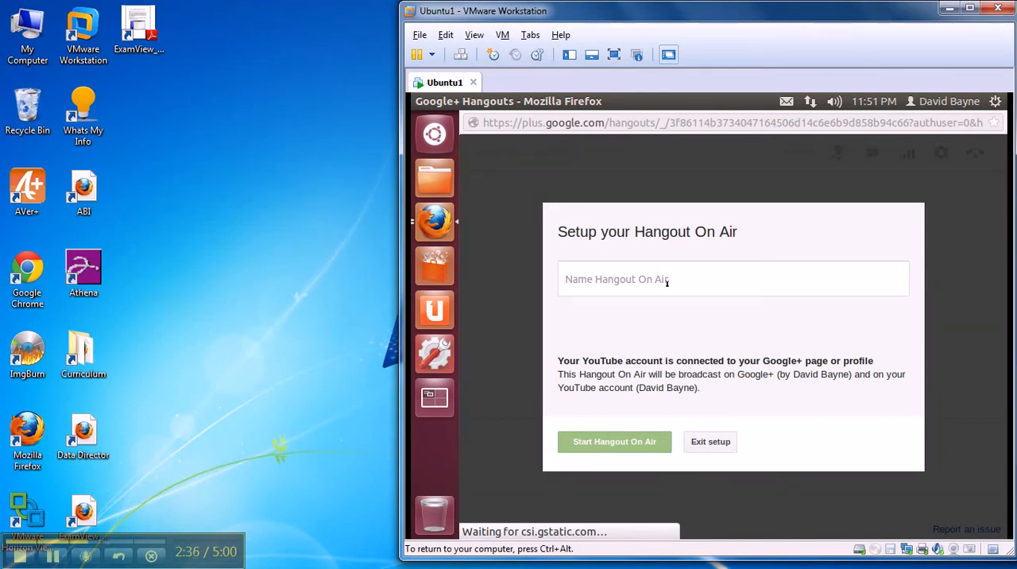
mouse_move(614, 442)
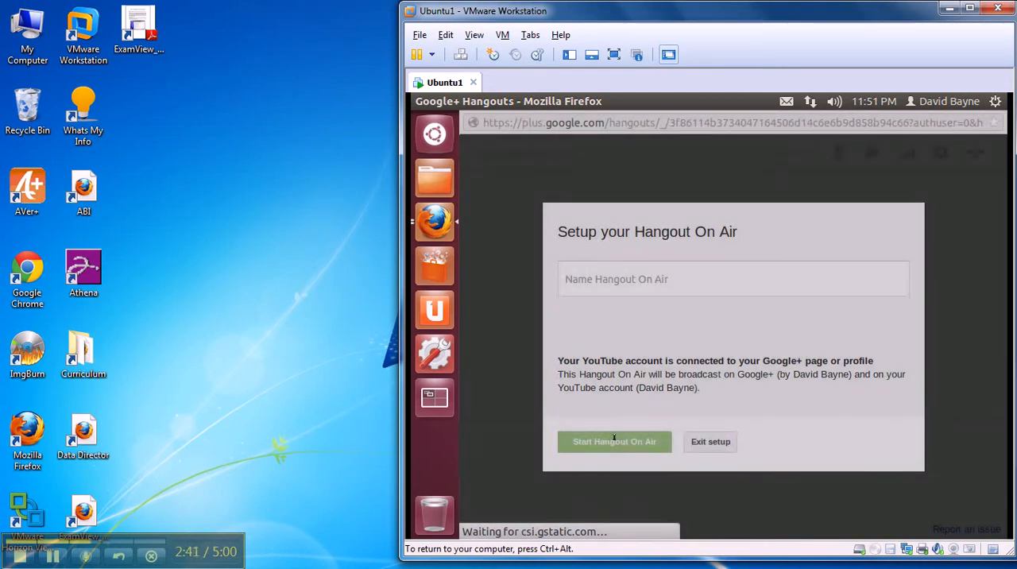
type("VM Hangout o")
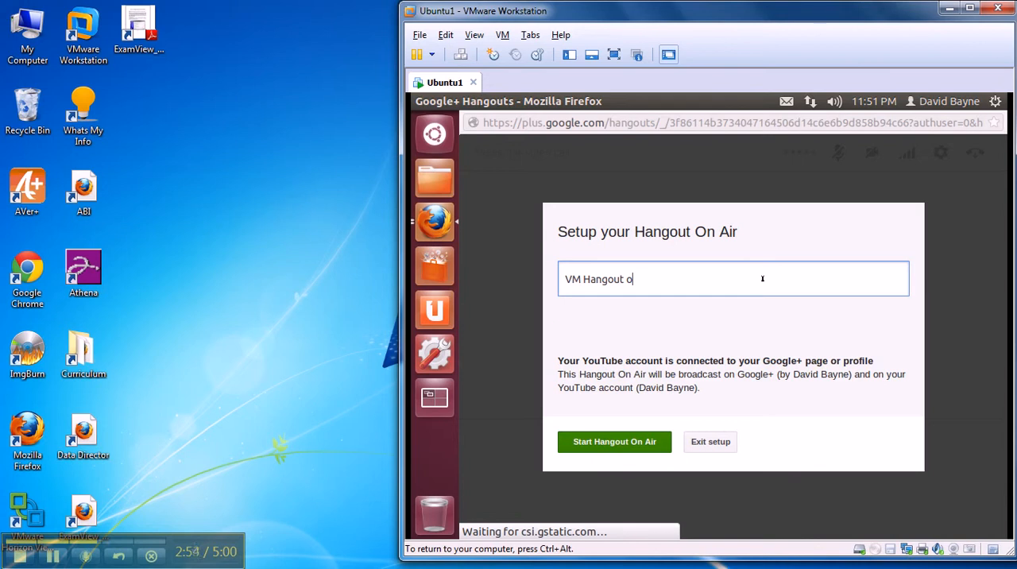
type("n Air")
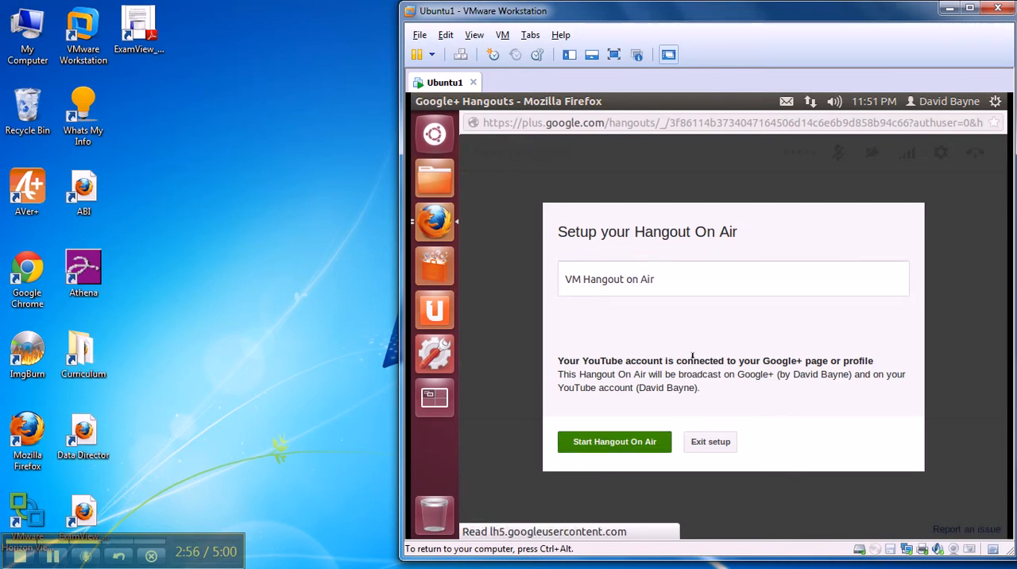
left_click(733, 278)
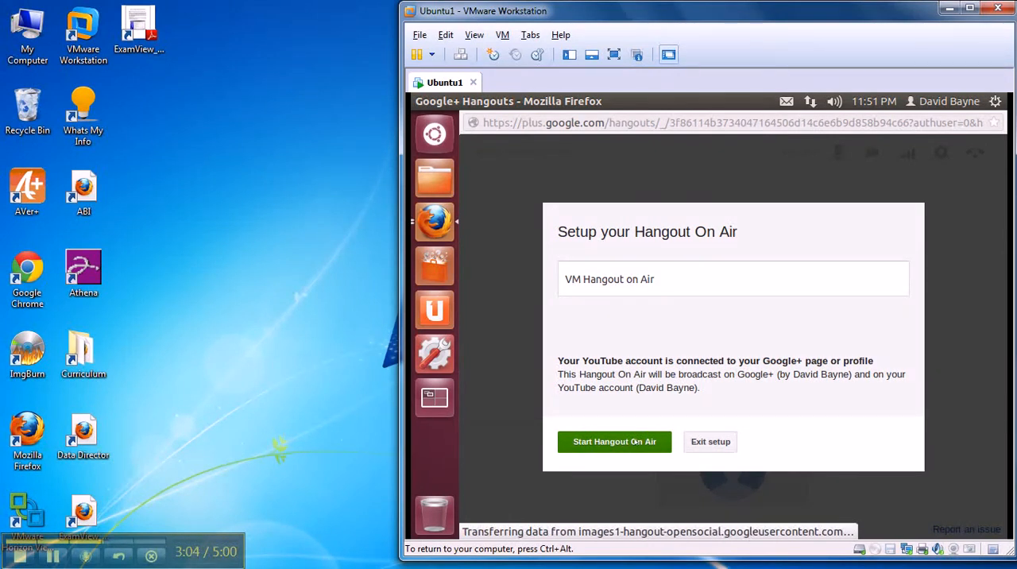
mouse_move(518, 468)
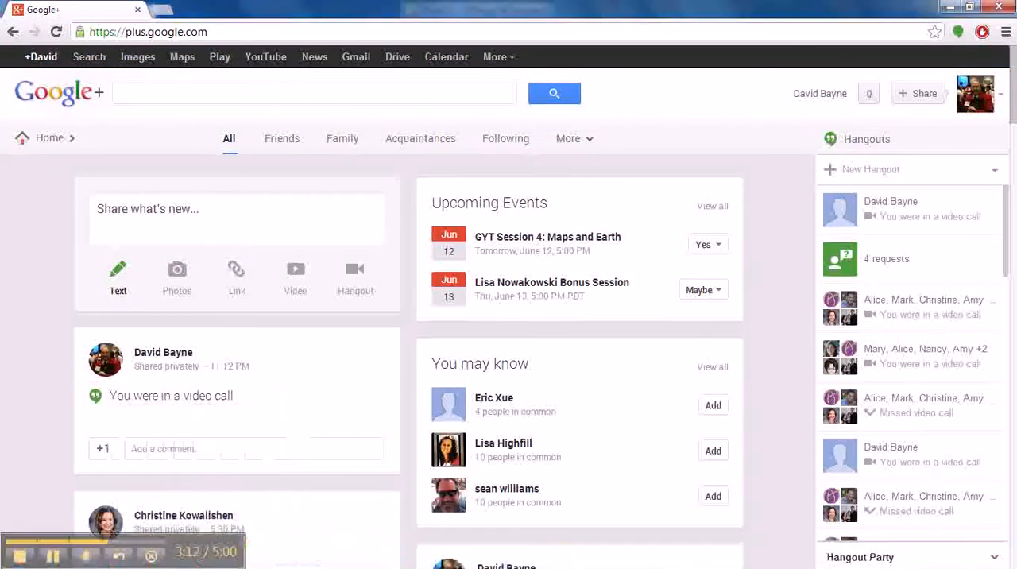
- Resize the Windows Chrome window beside the VM and hide the recent hangouts list
left_click(977, 93)
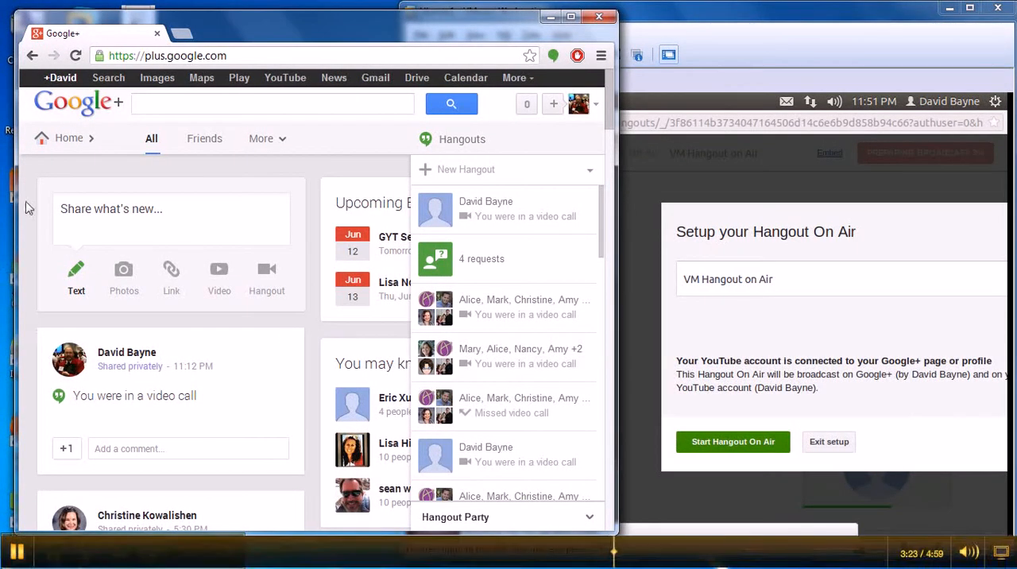
left_click(68, 138)
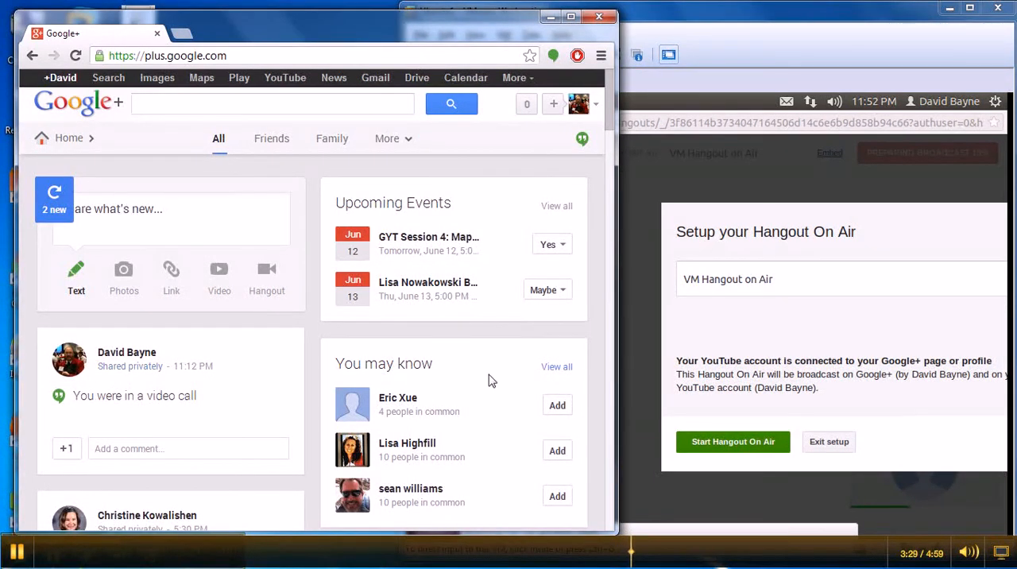
left_click(733, 442)
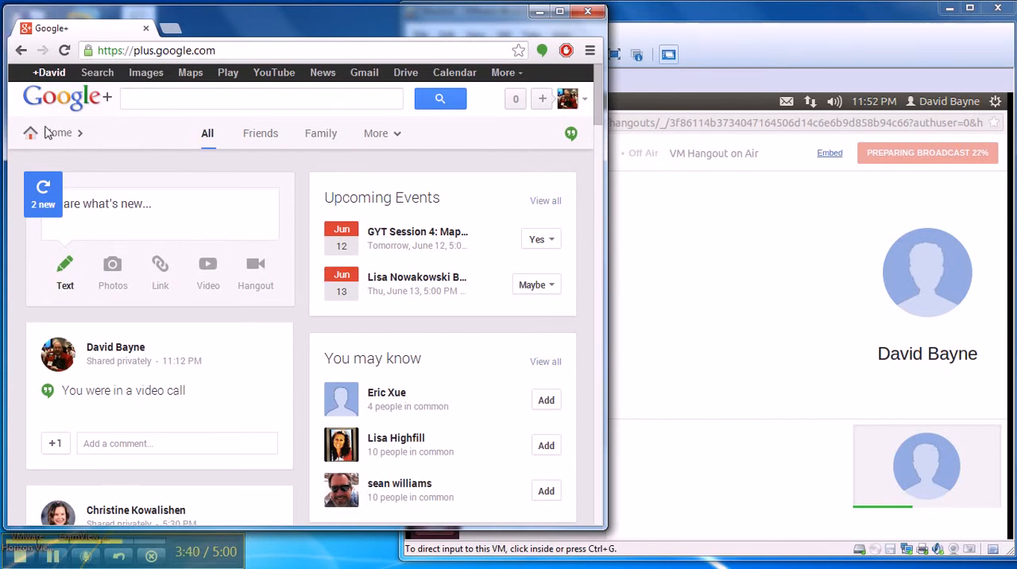
- Go to Hangouts On Air in Chrome and begin a new Hangout On Air
left_click(30, 133)
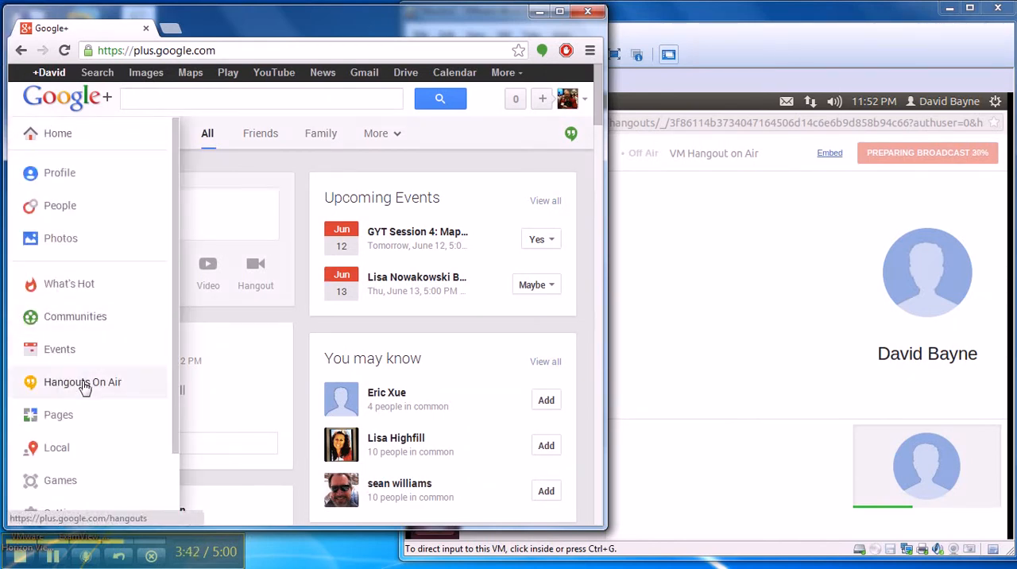
left_click(83, 383)
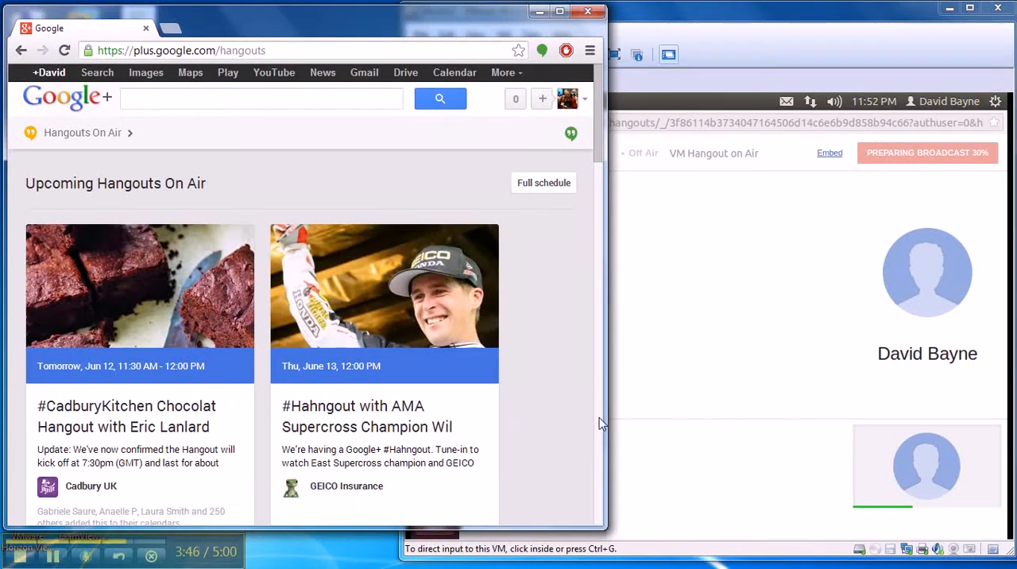
scroll("down", 3)
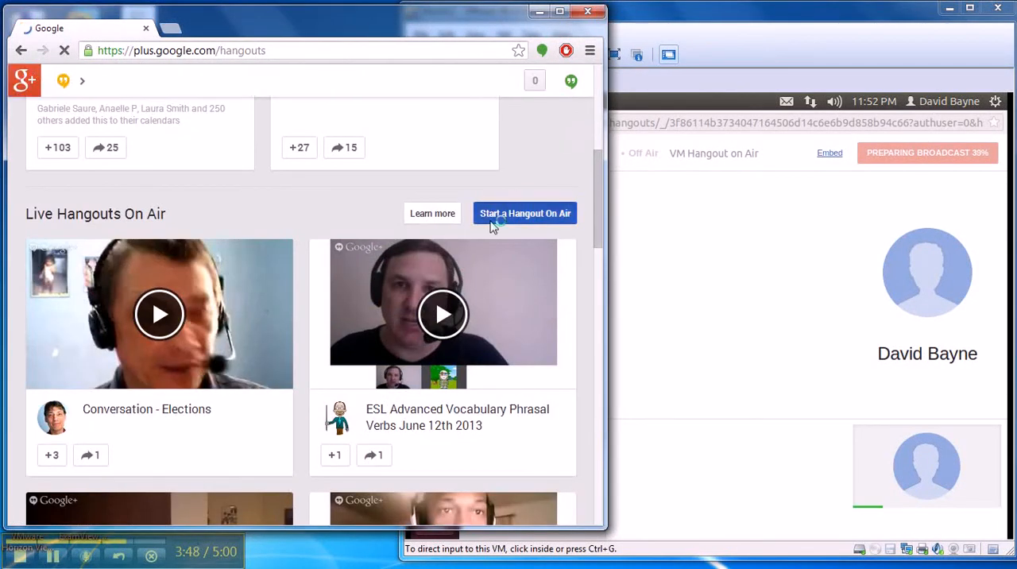
left_click(525, 213)
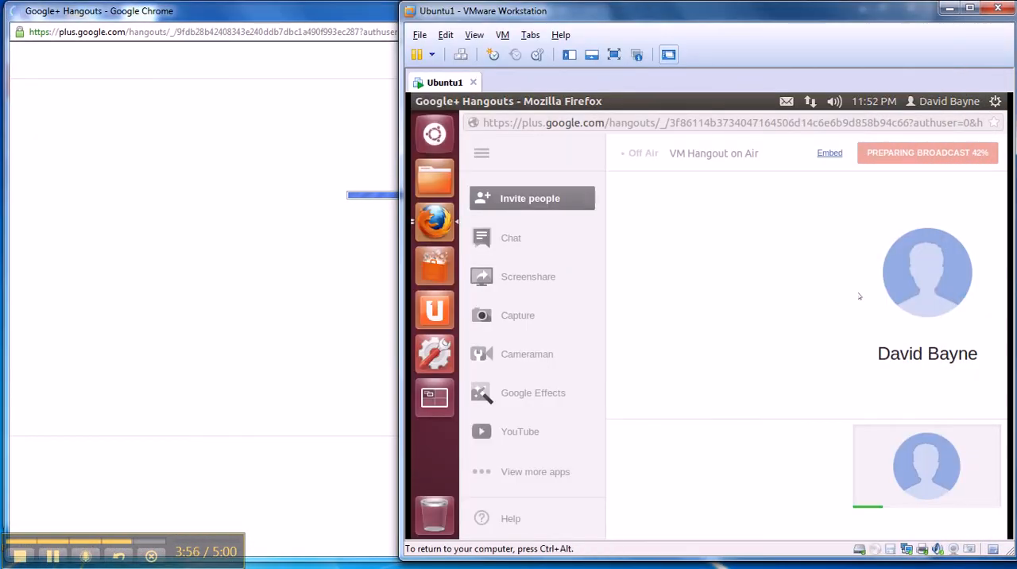
mouse_move(534, 295)
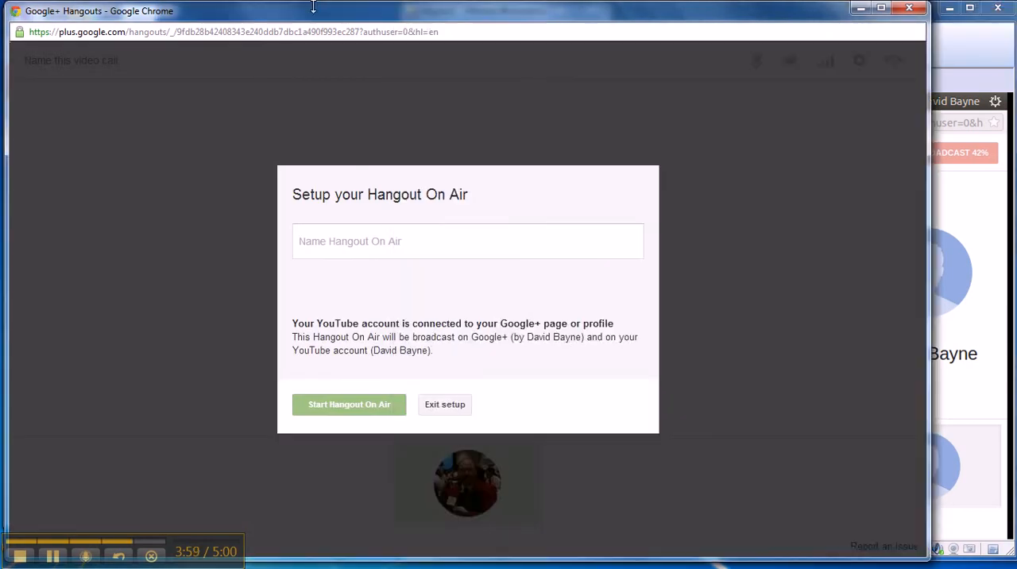
- Name the Windows broadcast 'Win7 HoA' and start it
type("W")
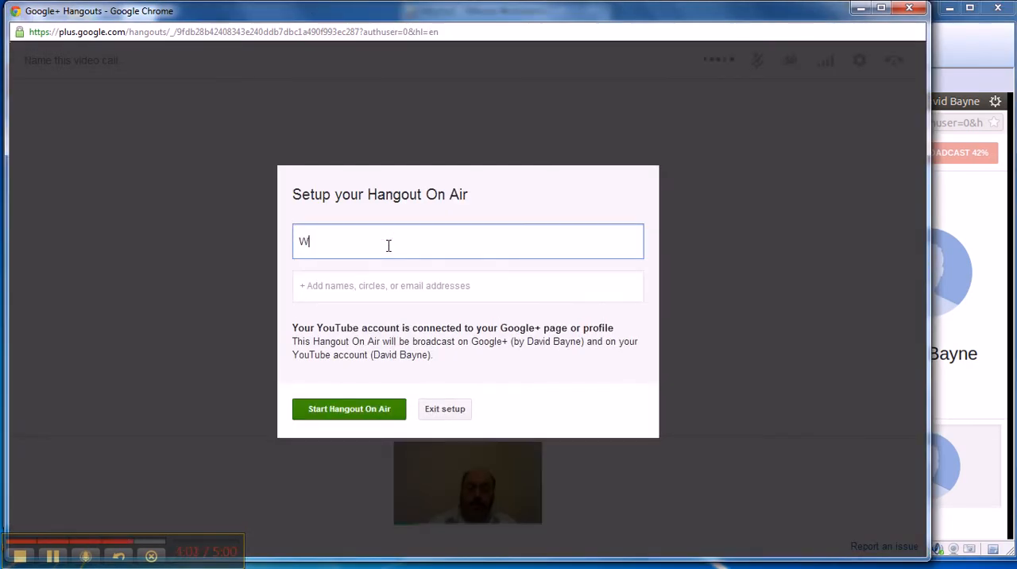
type("in7 HoA")
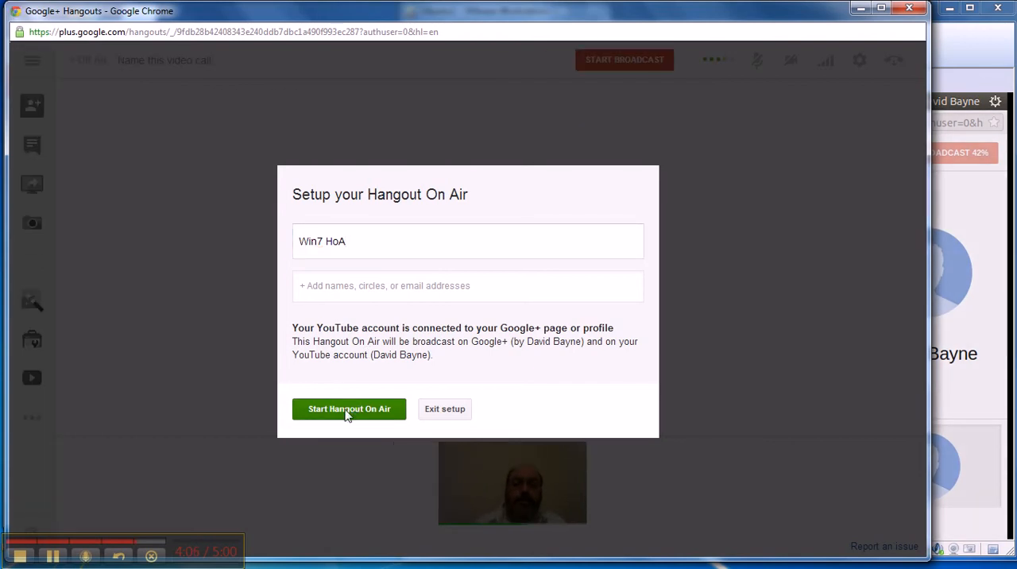
left_click(349, 409)
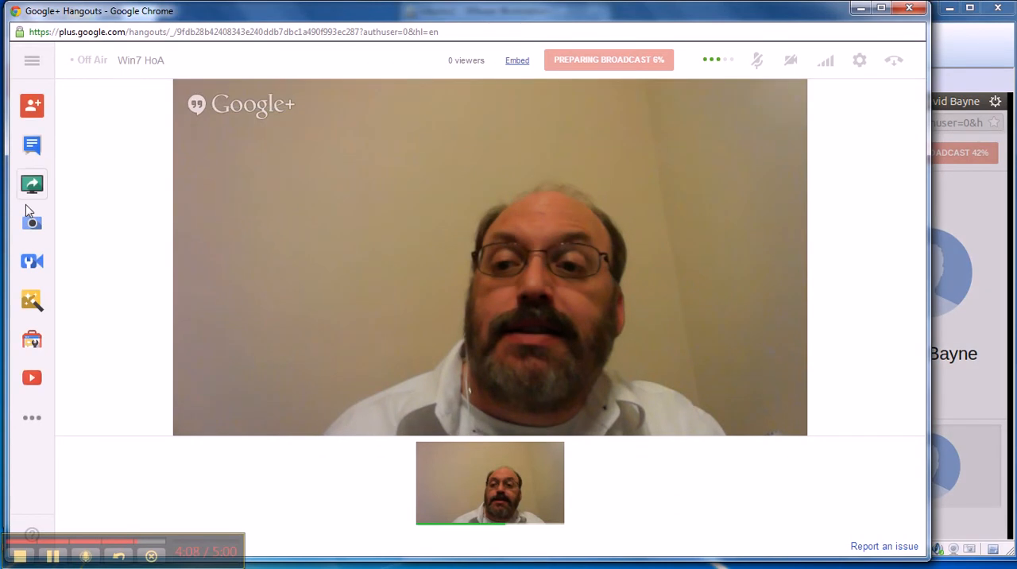
mouse_move(32, 183)
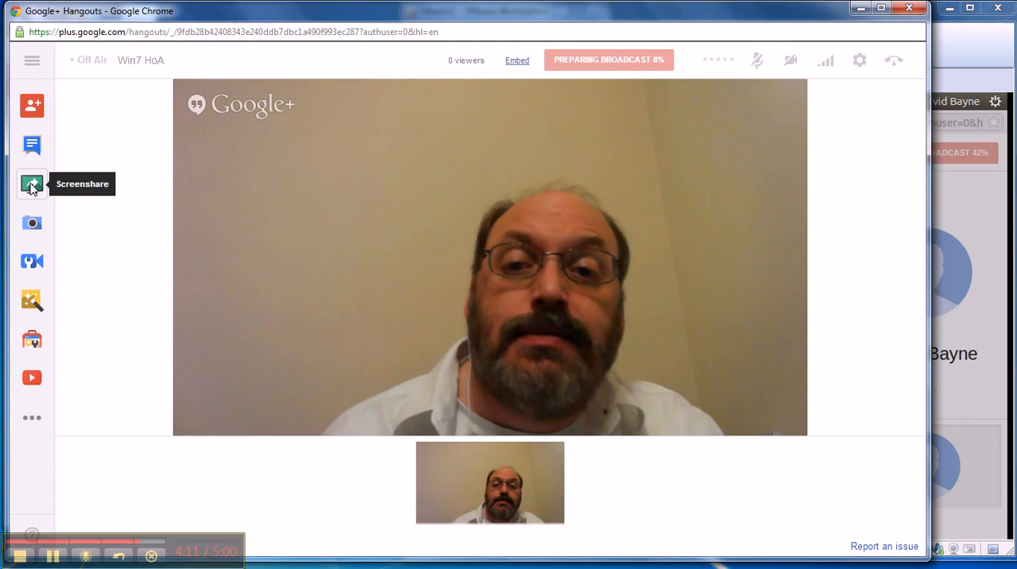